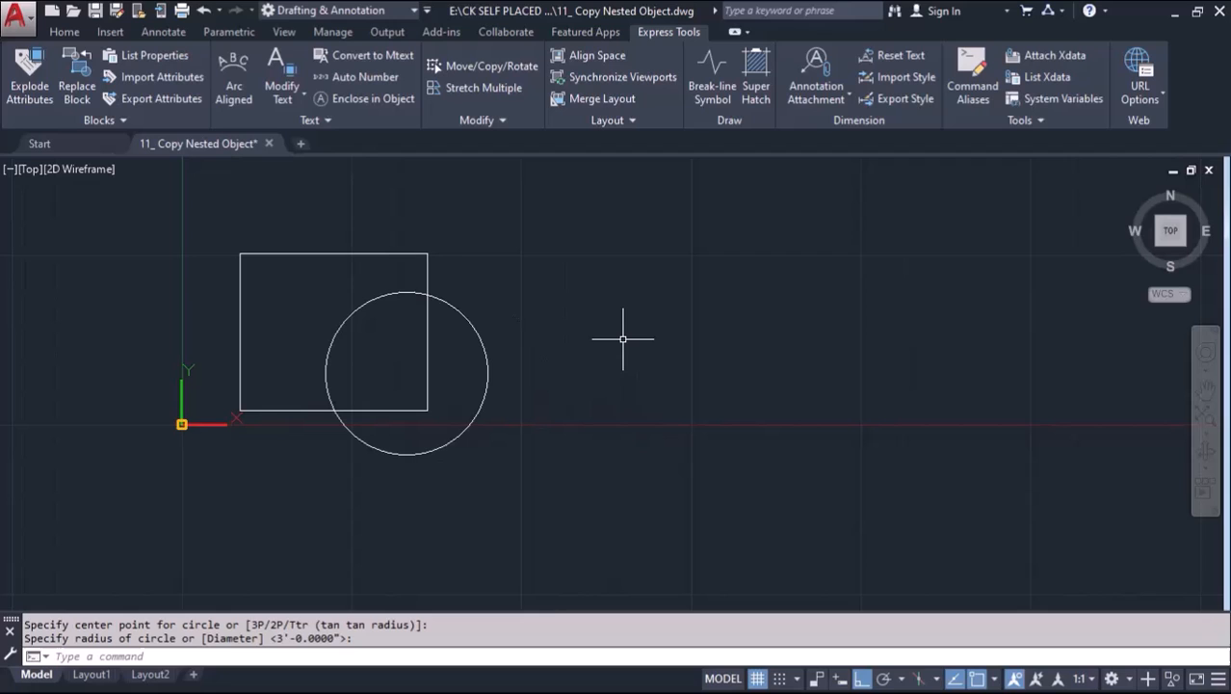
Start the BLOCK command (B) to define a block from the rectangle and circle
text(b)
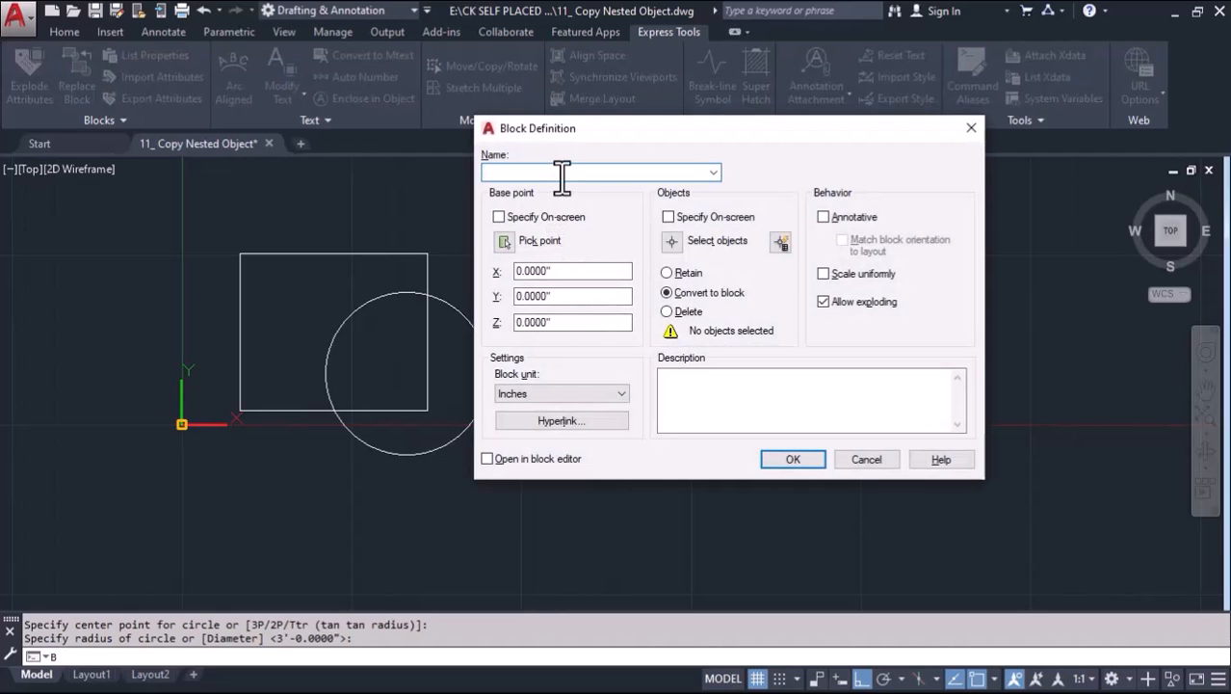
Name the block 'Nested Object' and select the rectangle and circle as its objects
text(Nested Obje)
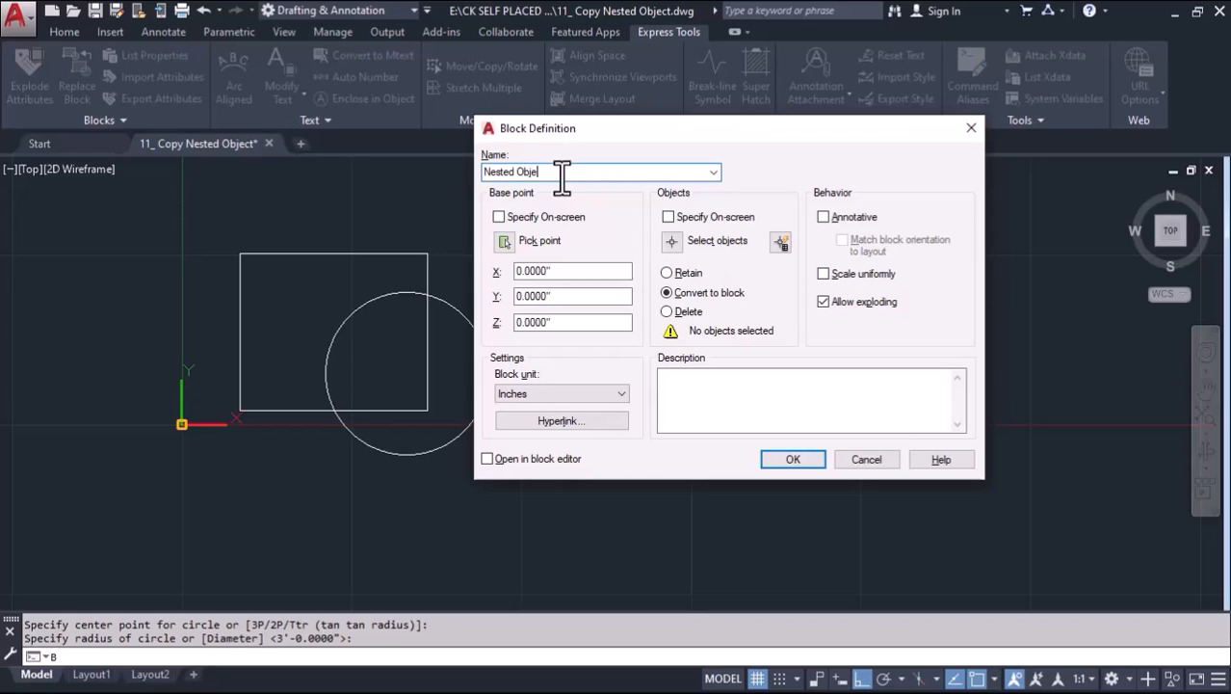
text(ct)
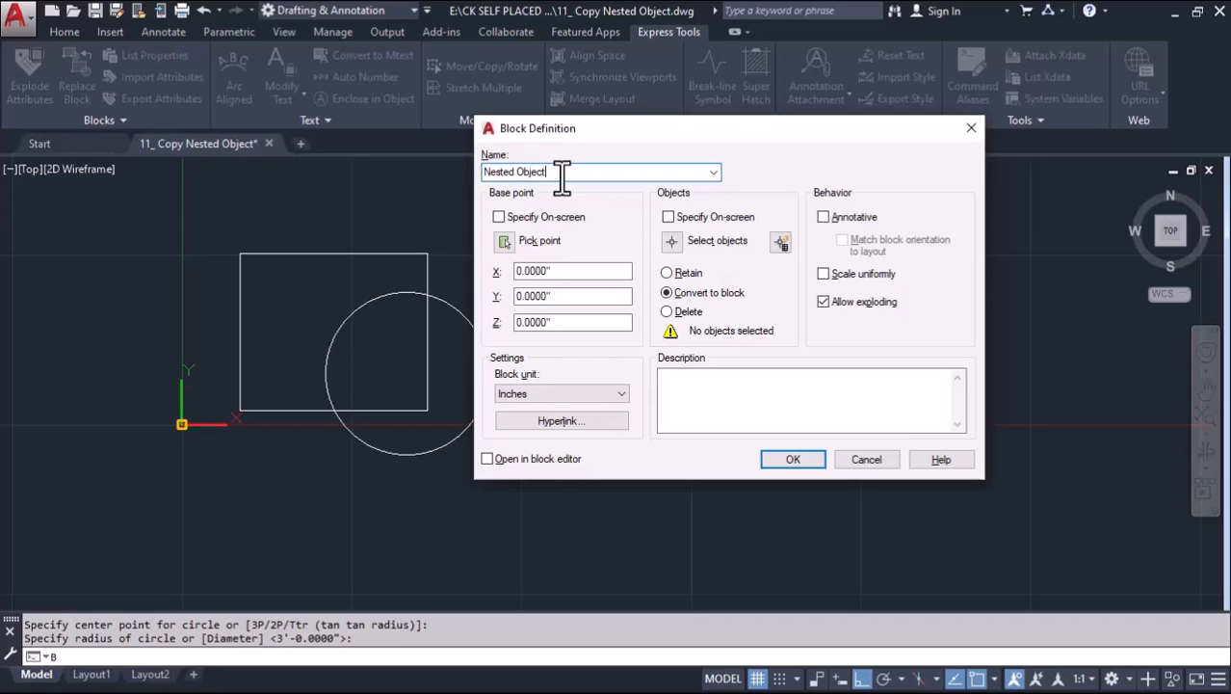
click(792, 458)
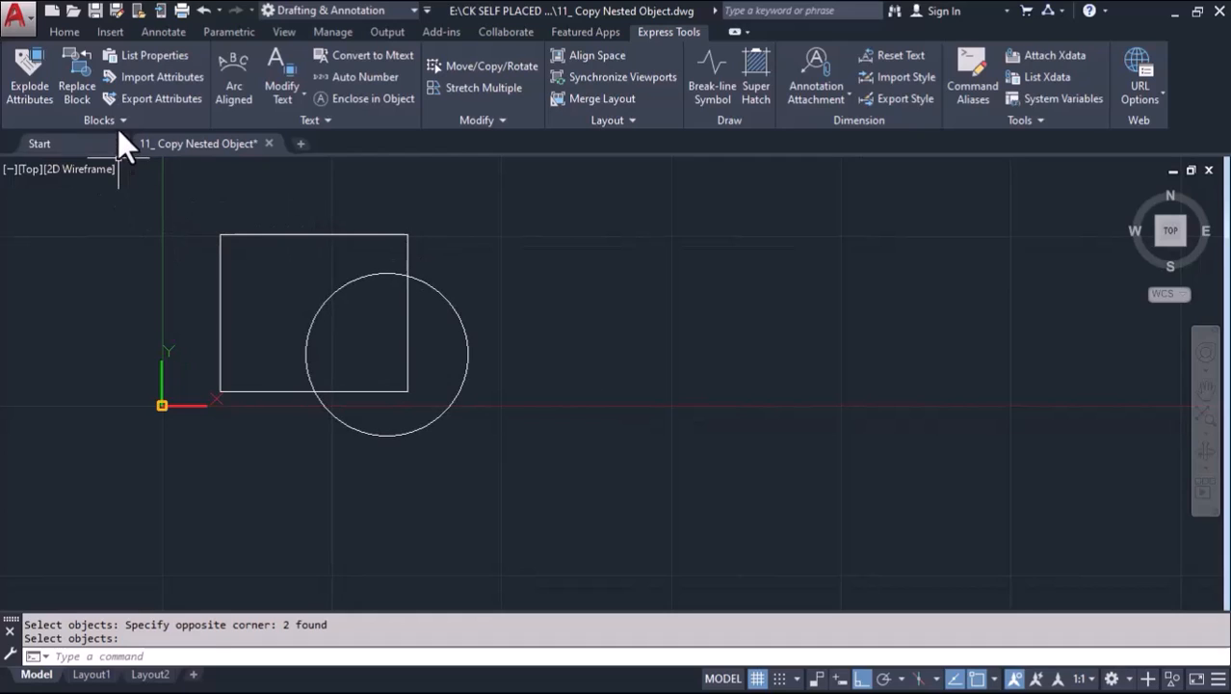
Use NCOPY to copy the block's nested circle to a spot on the right
click(98, 120)
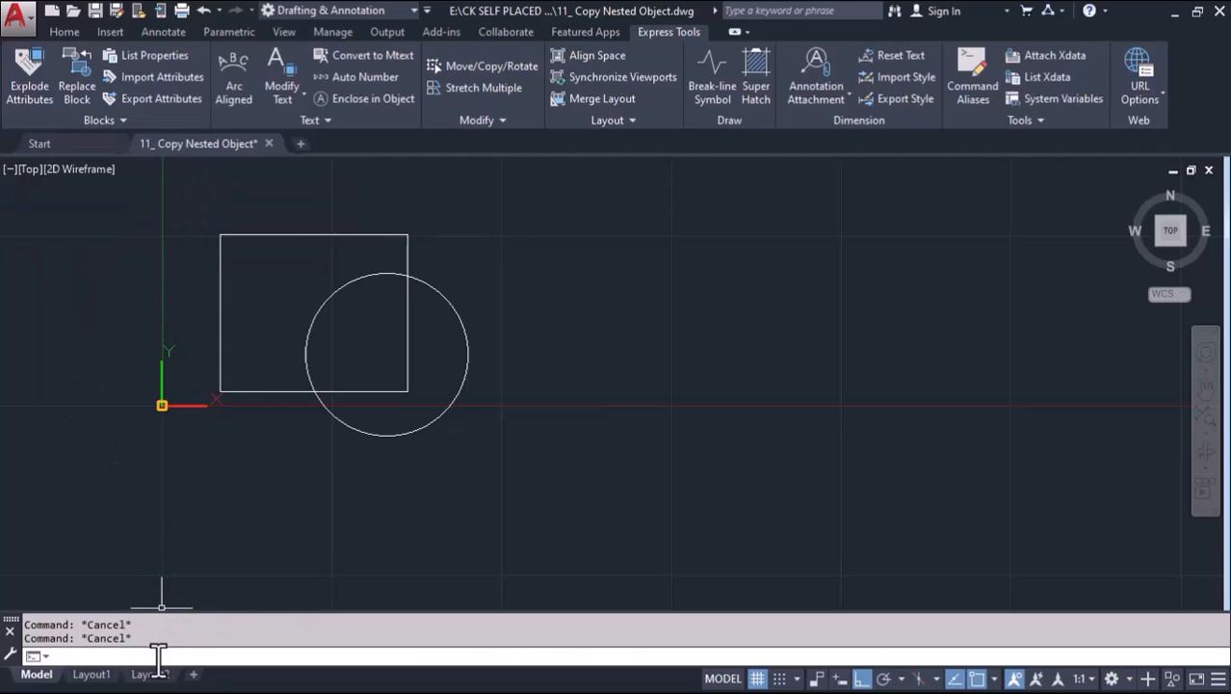
text(NCo)
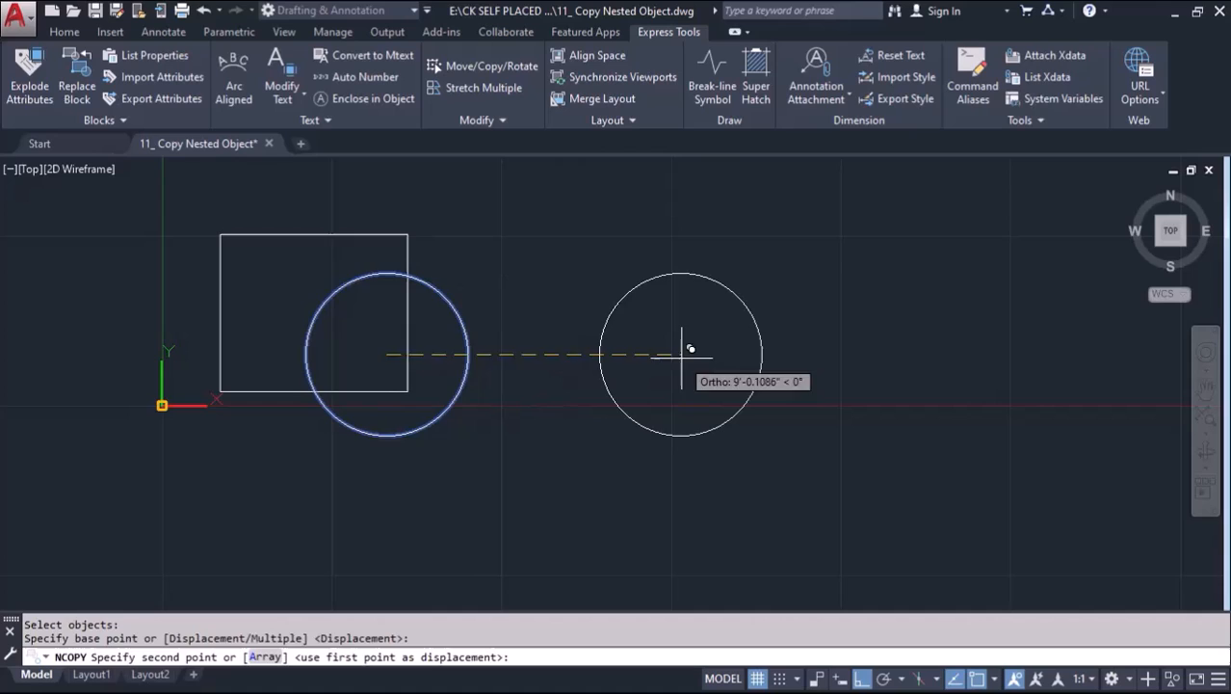
key(Escape)
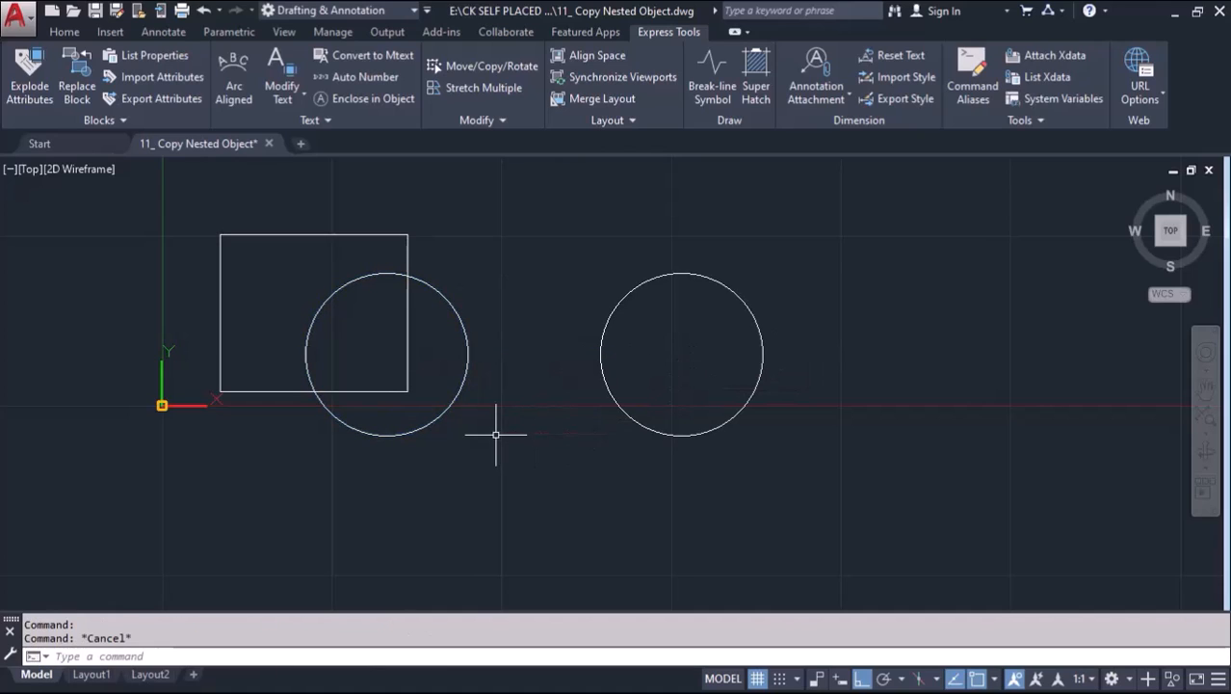
Copy the whole rectangle-and-circle block beside the original with COPY (C)
text(c)
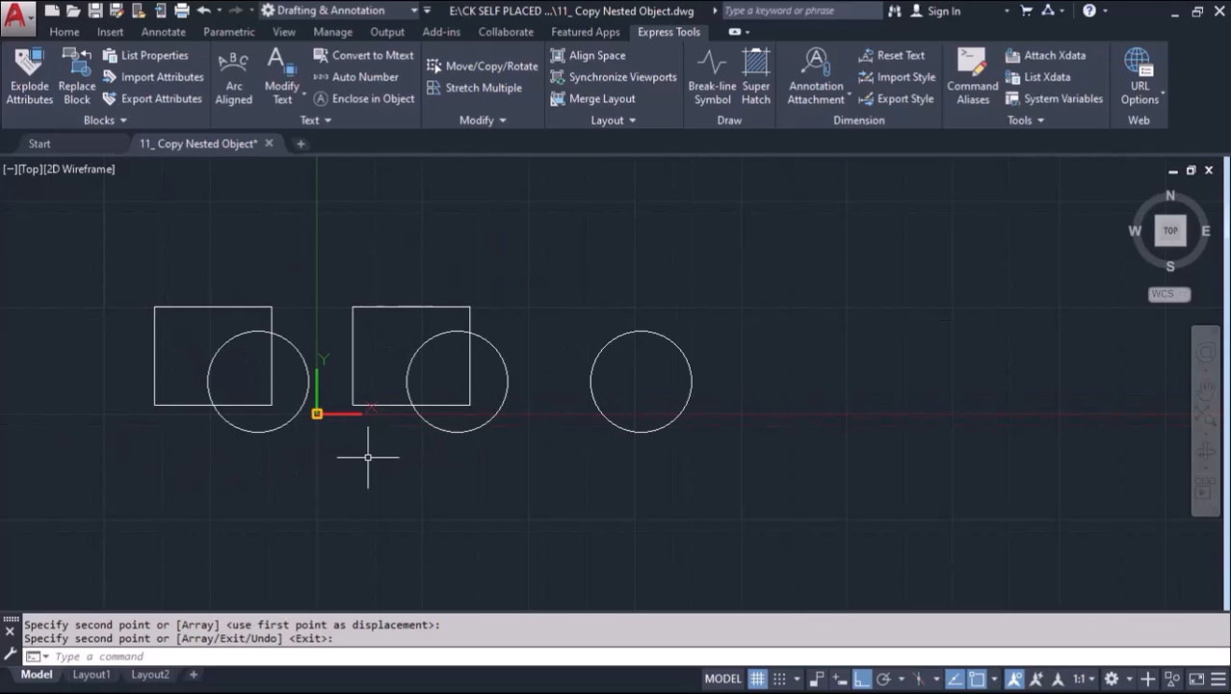
click(104, 119)
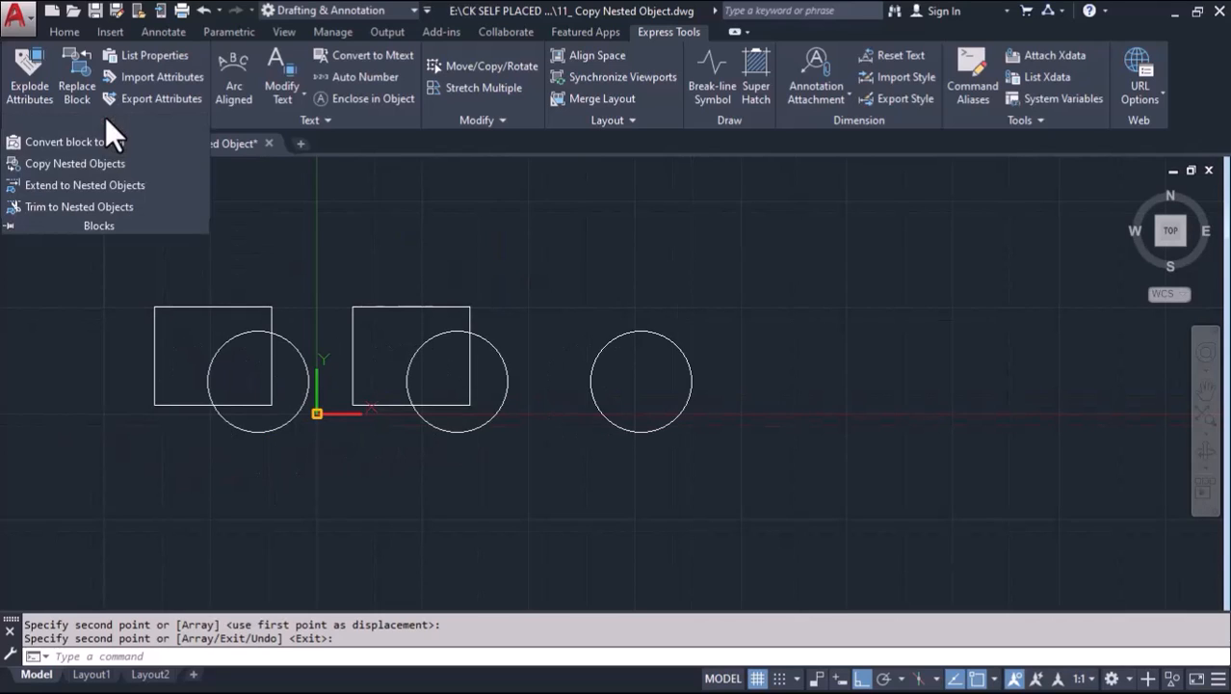
mouse_move(210, 220)
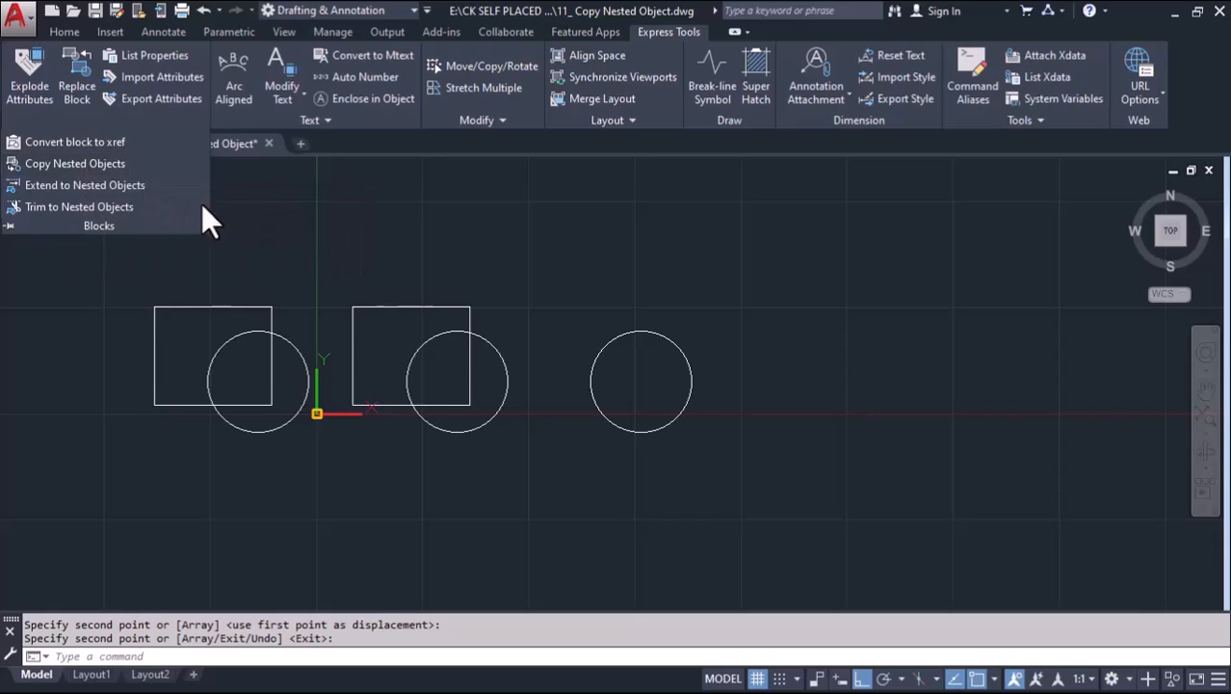